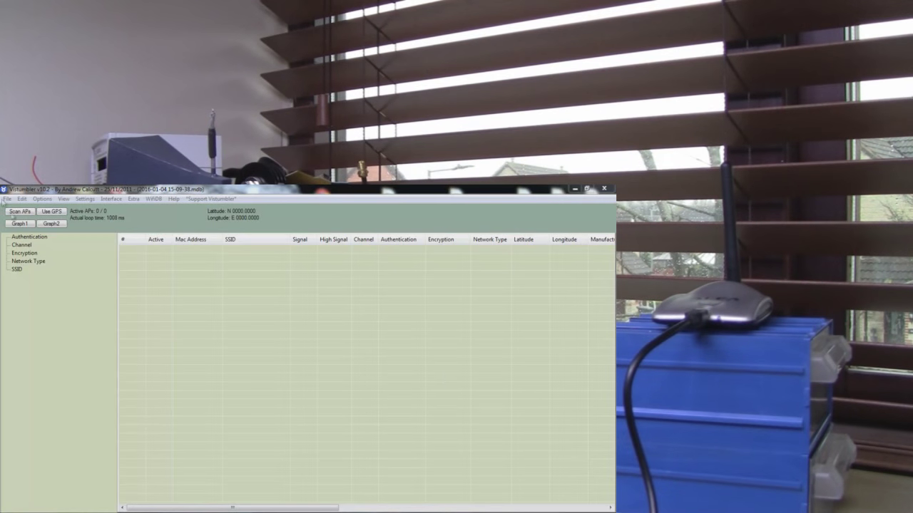
Start scanning and select the Graemewifi network from the eight access points found
left_click(20, 212)
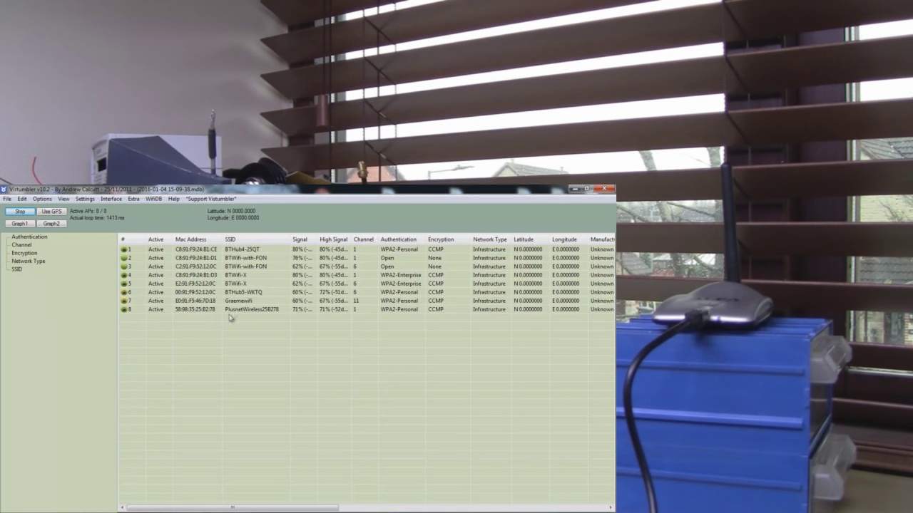
left_click(239, 301)
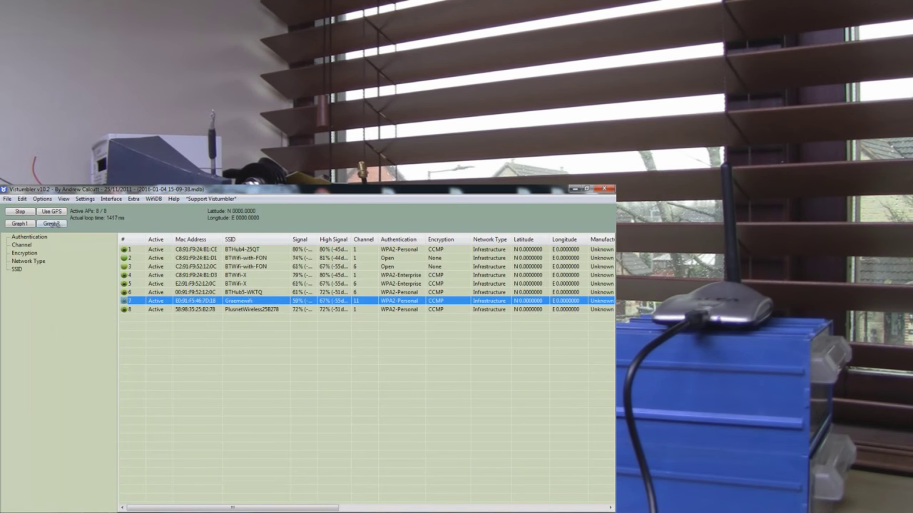
Switch to the Graph2 view plotting Graemewifi signal strength around 57–67%
left_click(20, 223)
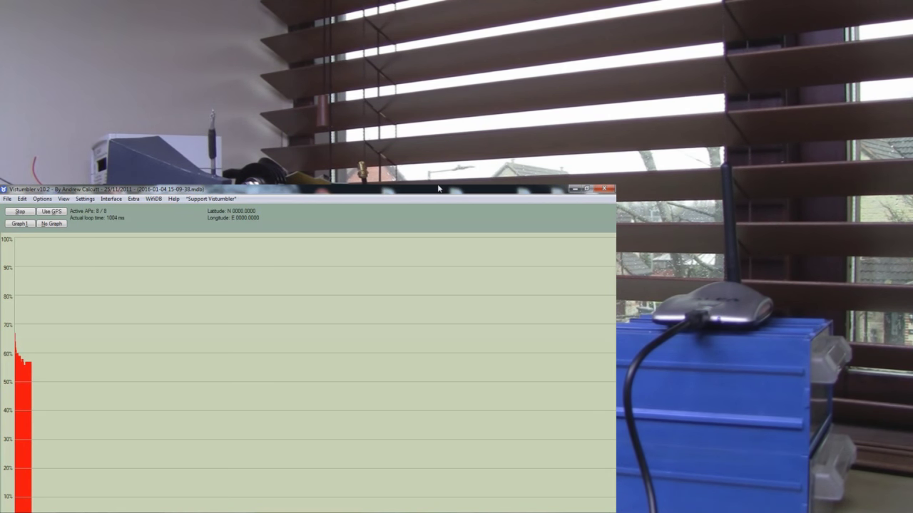
Stop and restart scanning with the dish reflector fitted, raising the graph to about 64%
left_click(19, 212)
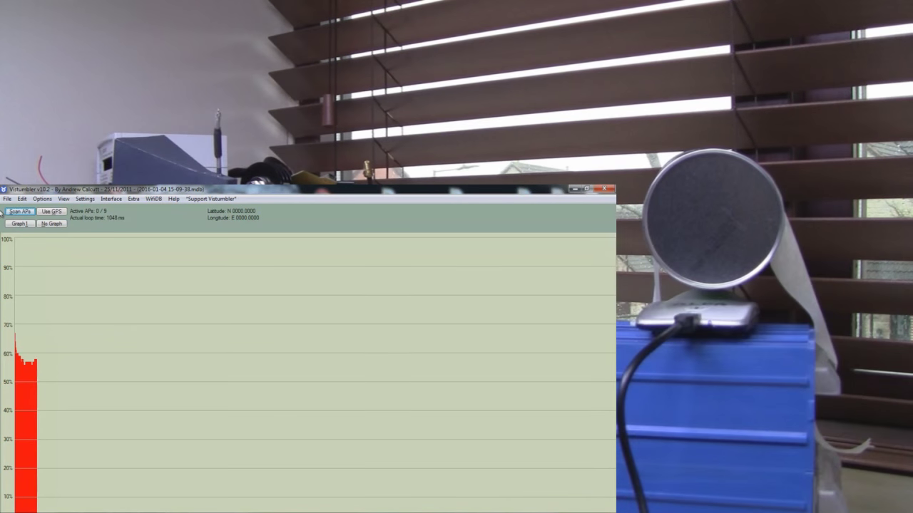
left_click(20, 212)
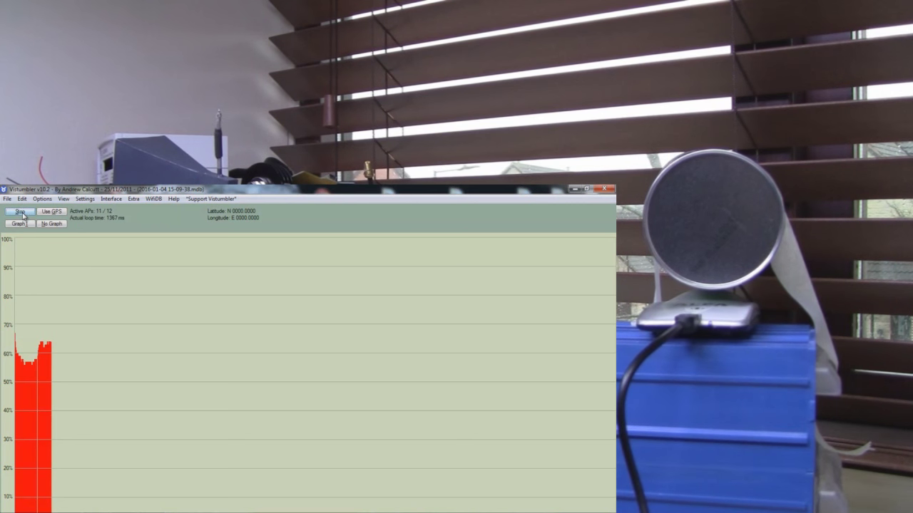
Log a run with the foil reflector reaching about 84%, then rescan with the bare adapter
left_click(20, 213)
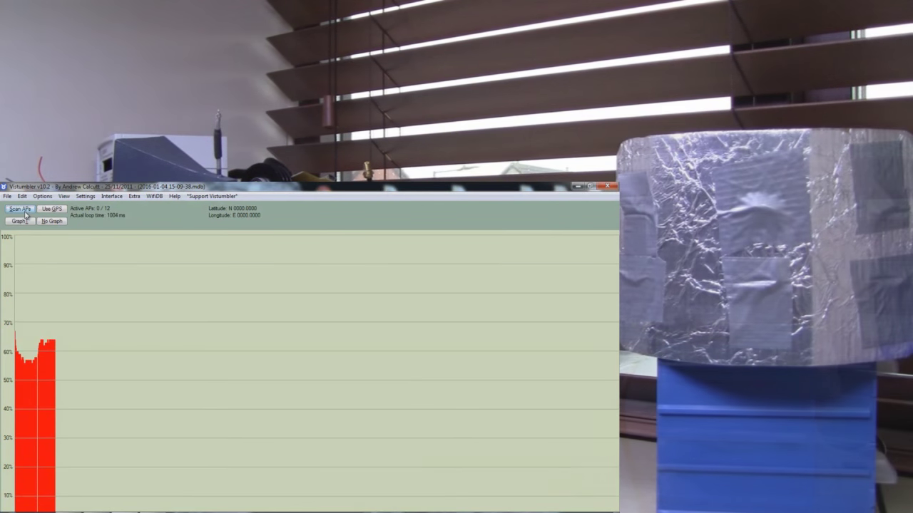
left_click(19, 209)
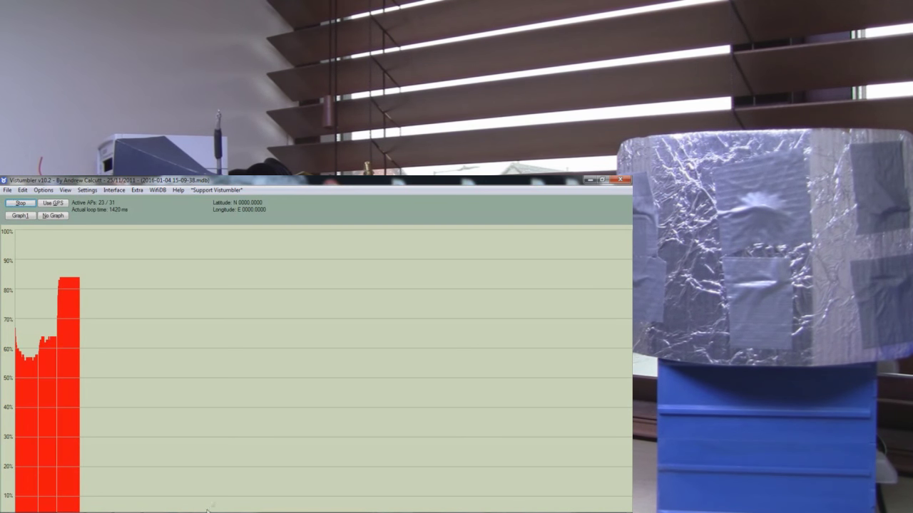
left_click(20, 203)
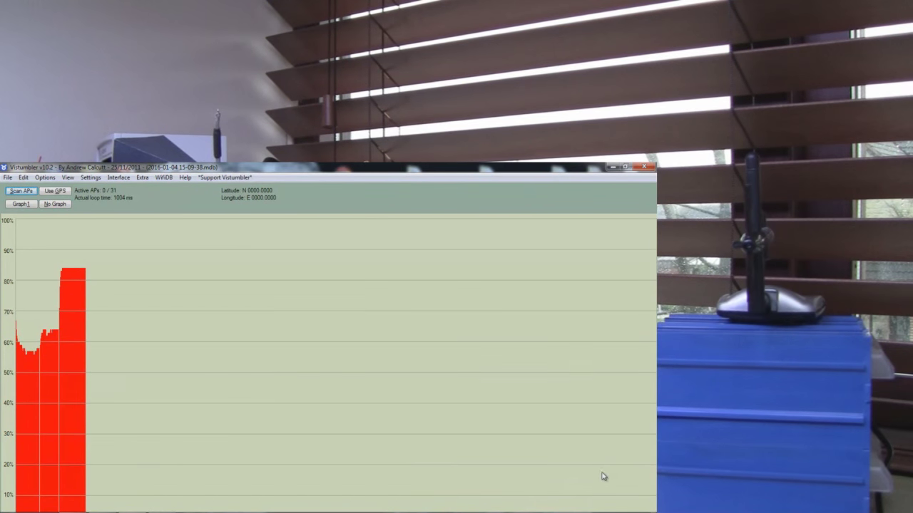
mouse_move(63, 244)
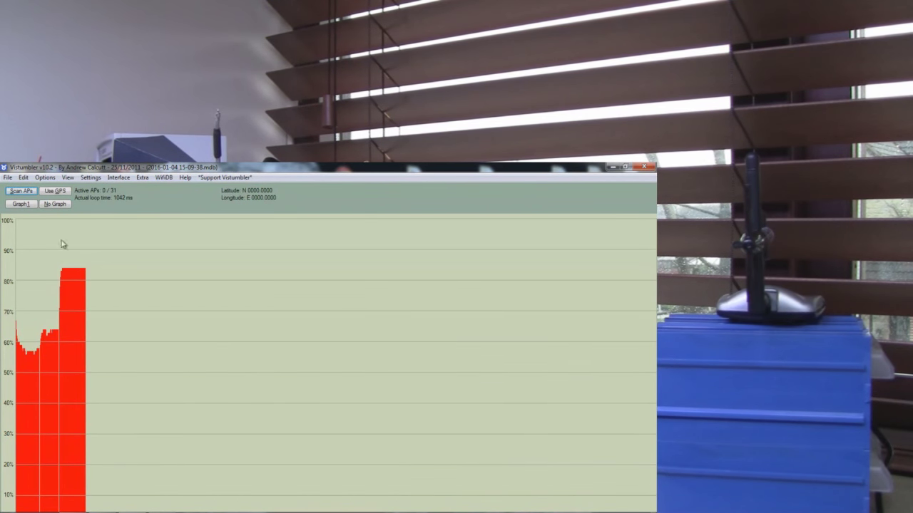
left_click(21, 191)
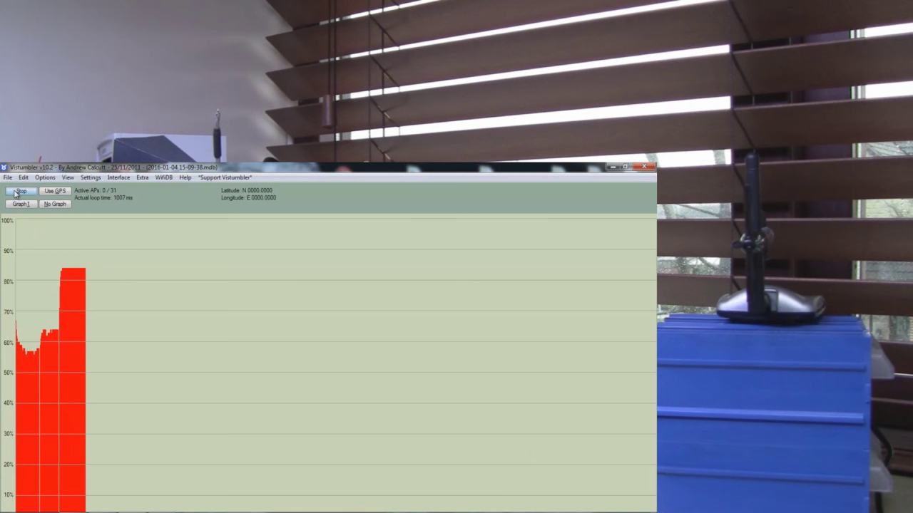